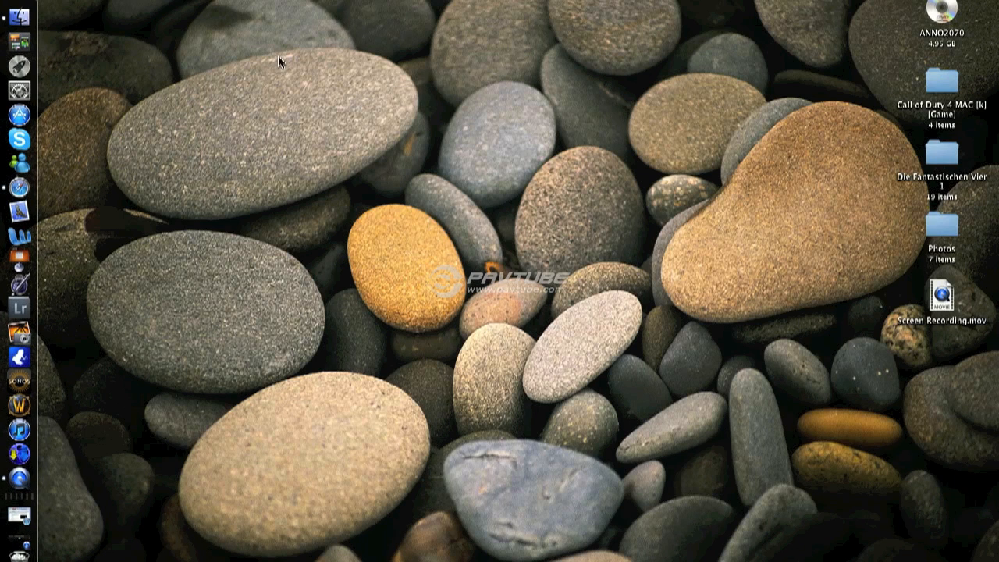
mouse_move(72, 154)
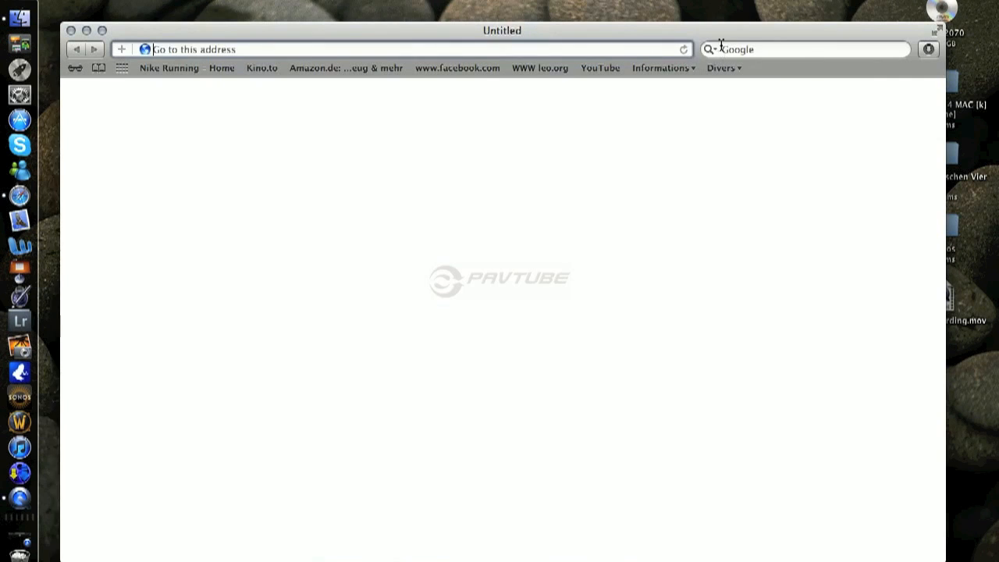
Search Google for 'easycapviewer' and open its MacUpdate download page.
text(www.google.lu/)
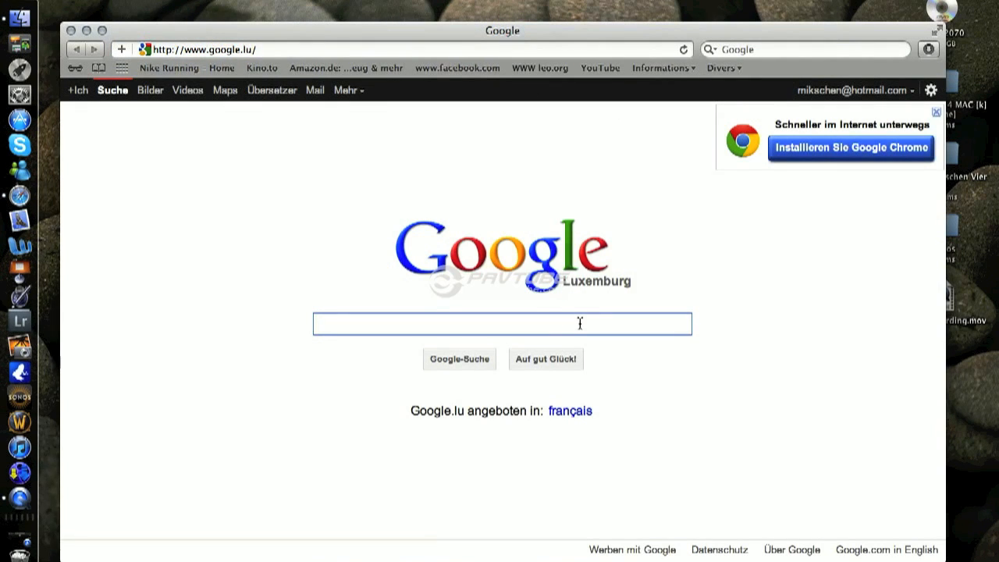
text(easycapviewer)
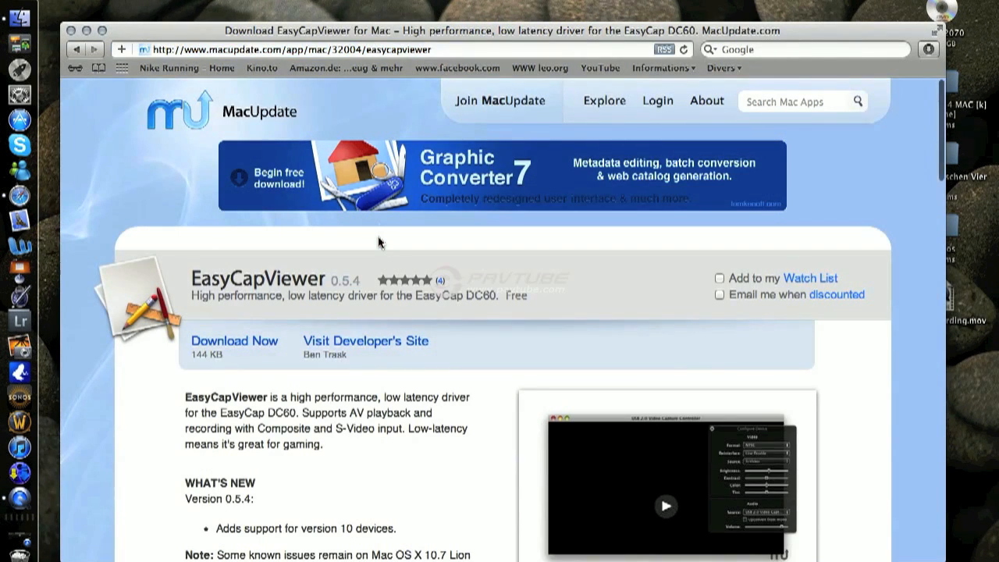
scroll(down, 3)
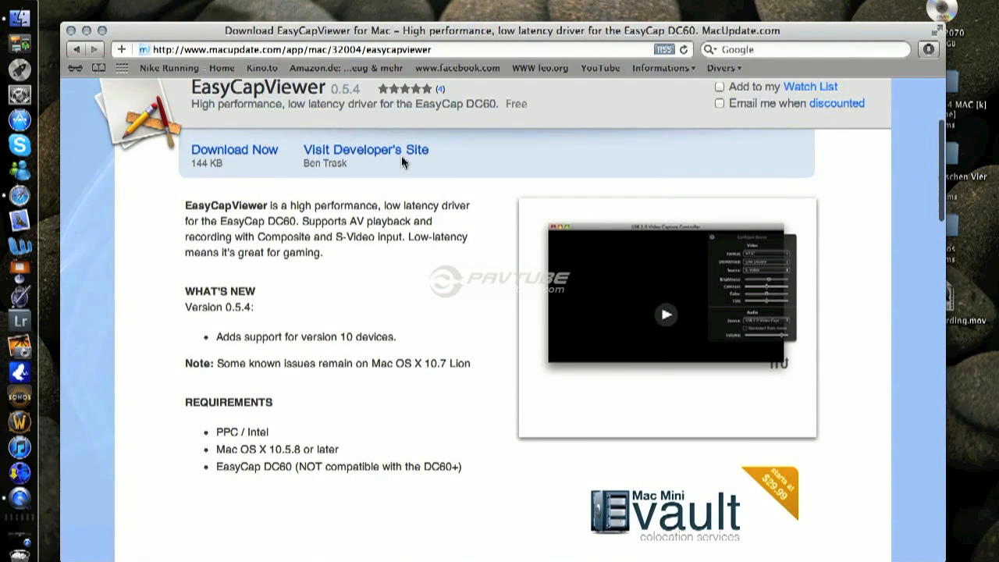
mouse_move(985, 10)
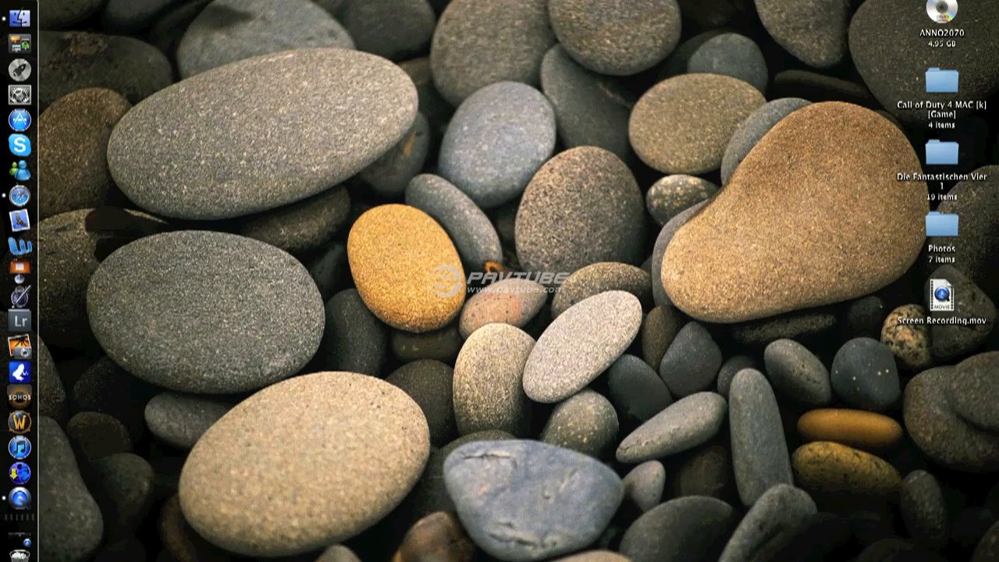
Open the Sound pane of System Preferences from the Apple menu.
click(8, 6)
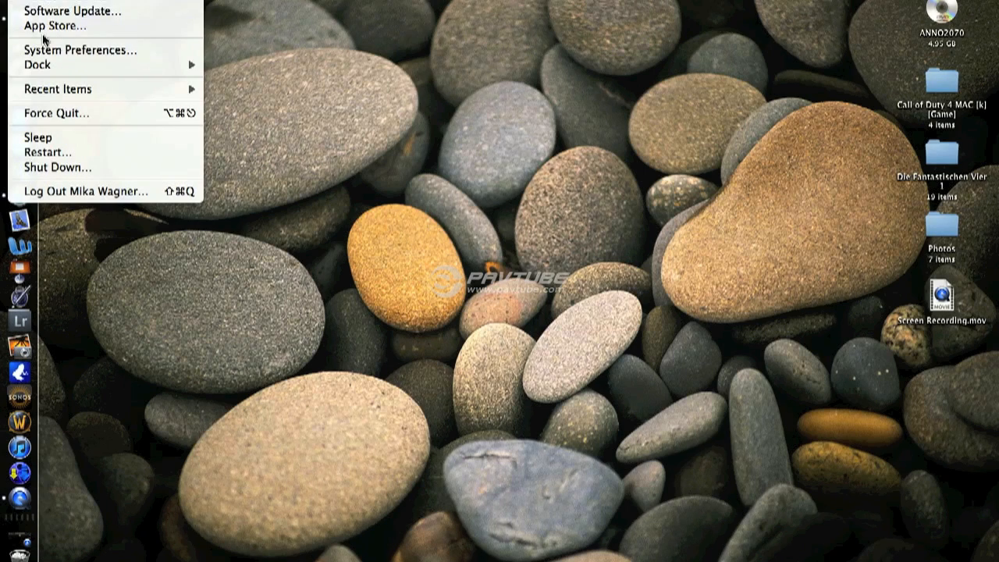
click(82, 50)
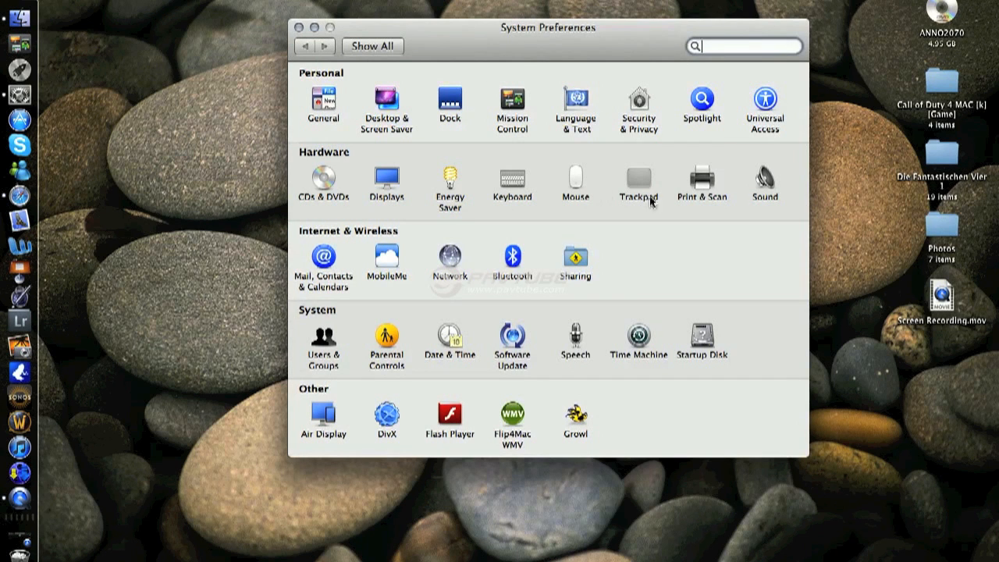
click(765, 181)
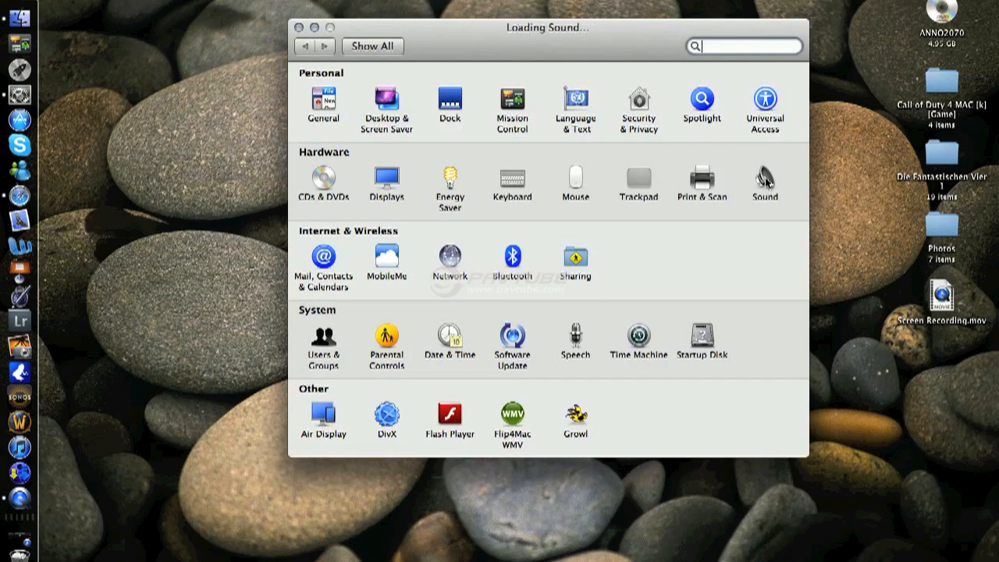
click(764, 181)
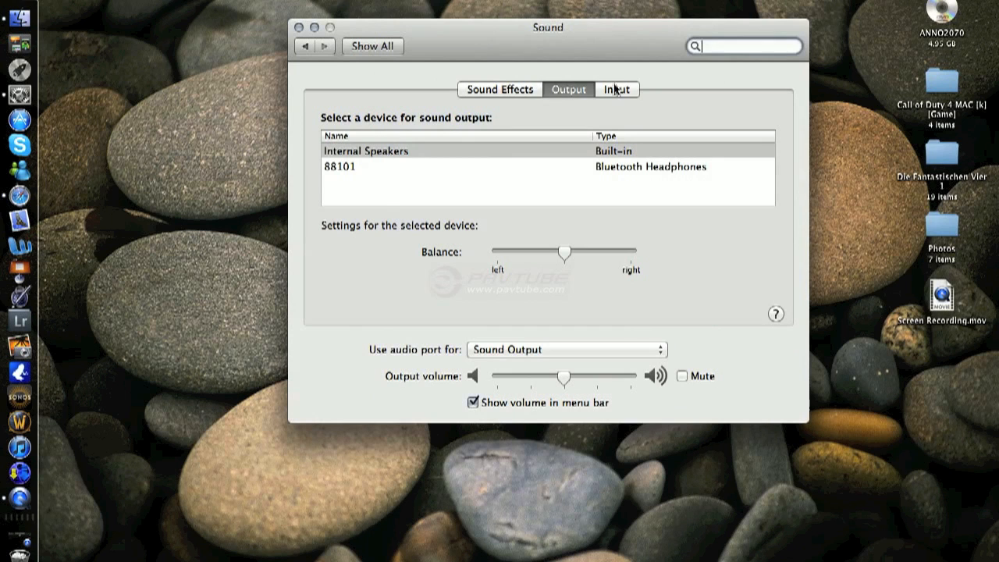
Set the audio port to Sound Input under the Input tab and close the window.
click(616, 89)
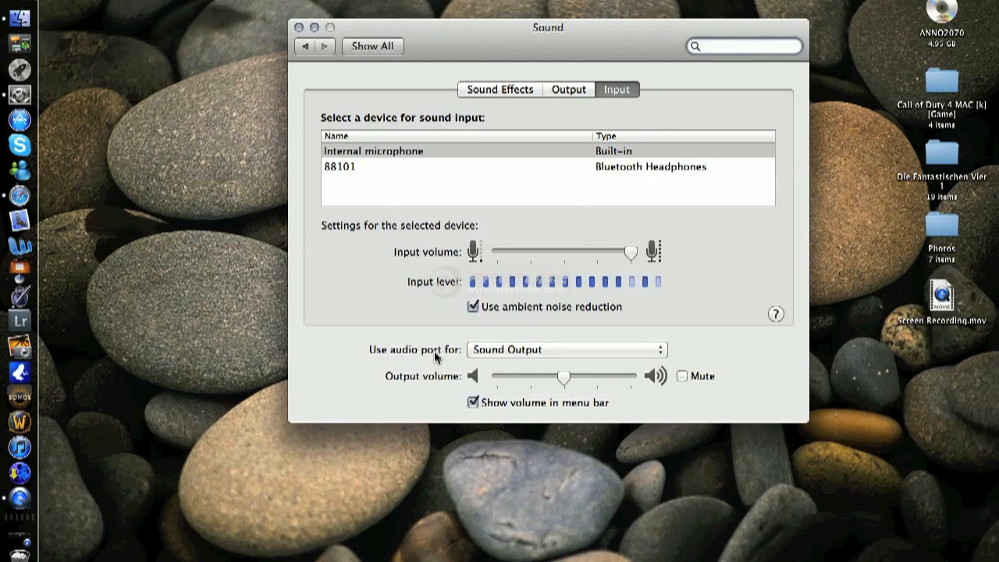
click(566, 348)
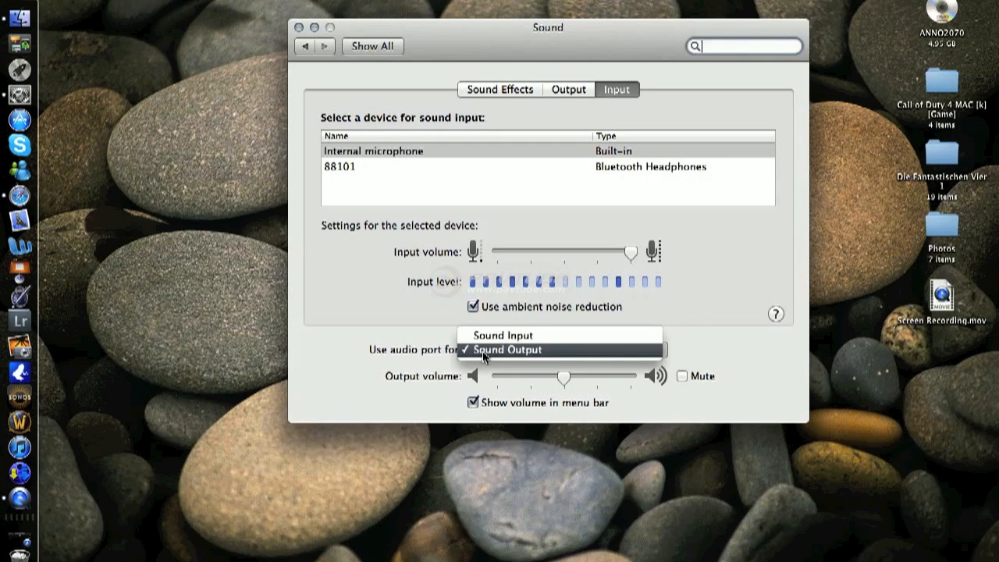
click(505, 335)
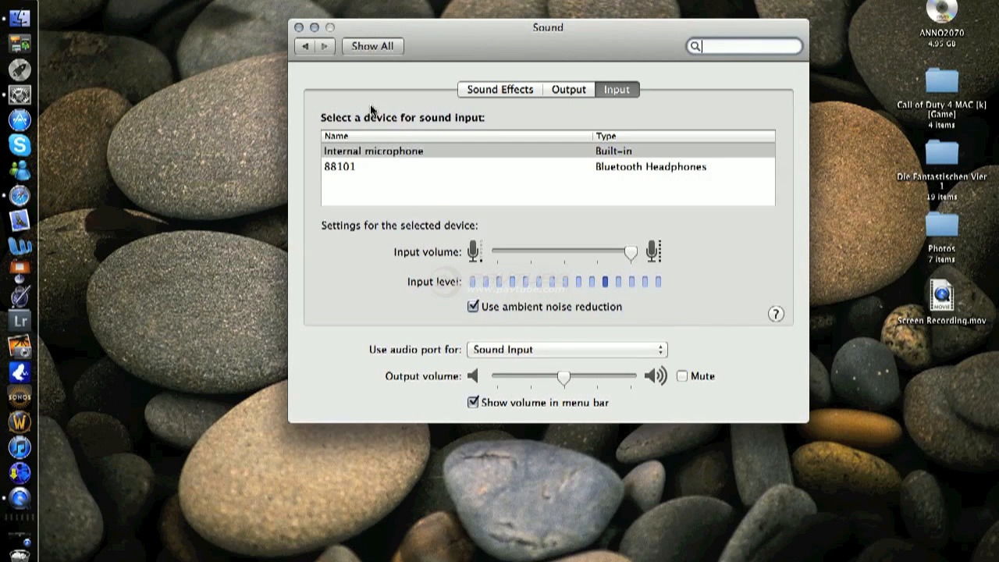
click(299, 27)
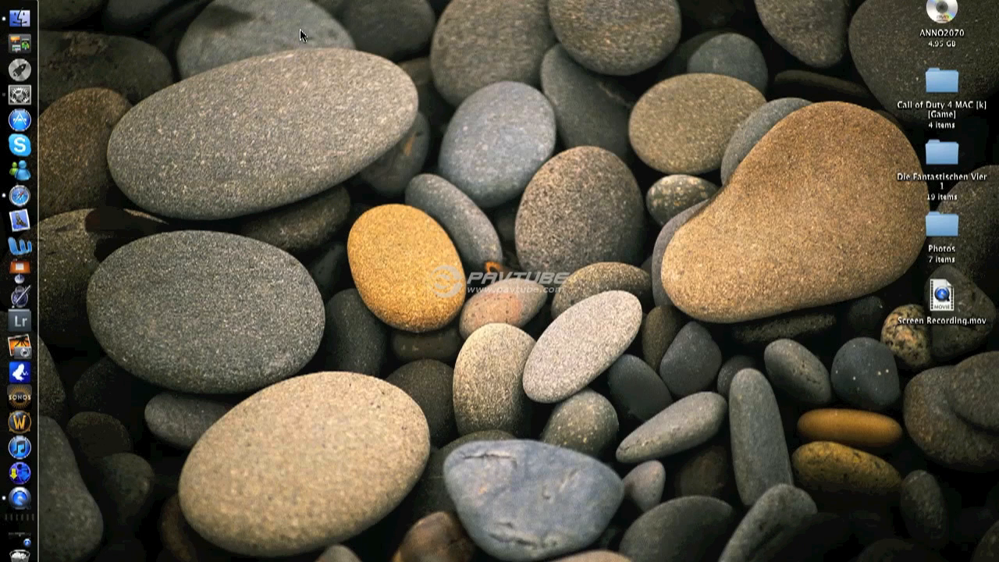
mouse_move(507, 381)
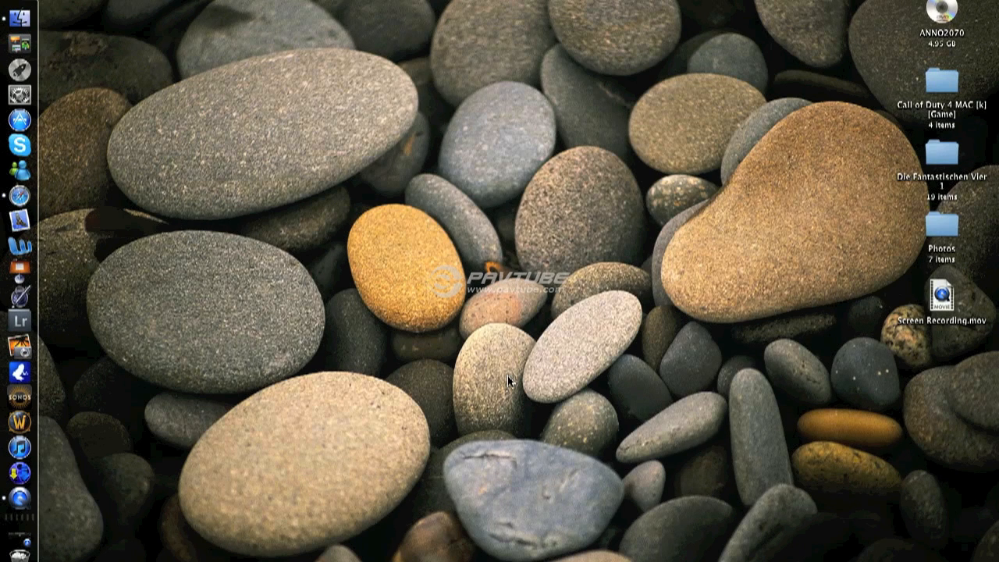
mouse_move(801, 244)
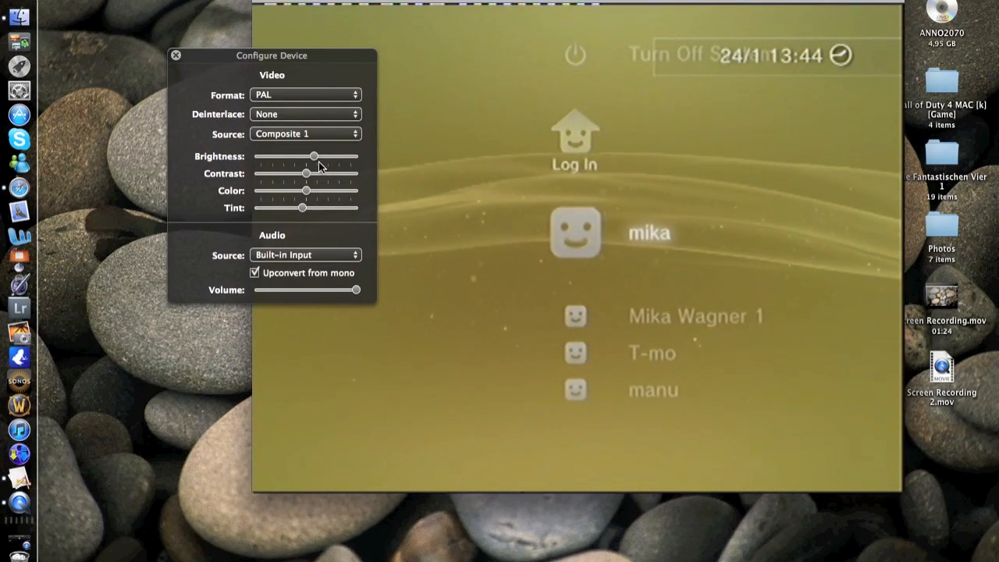
Lower the picture brightness slightly and close the Configure Device panel.
drag(314, 156, 310, 156)
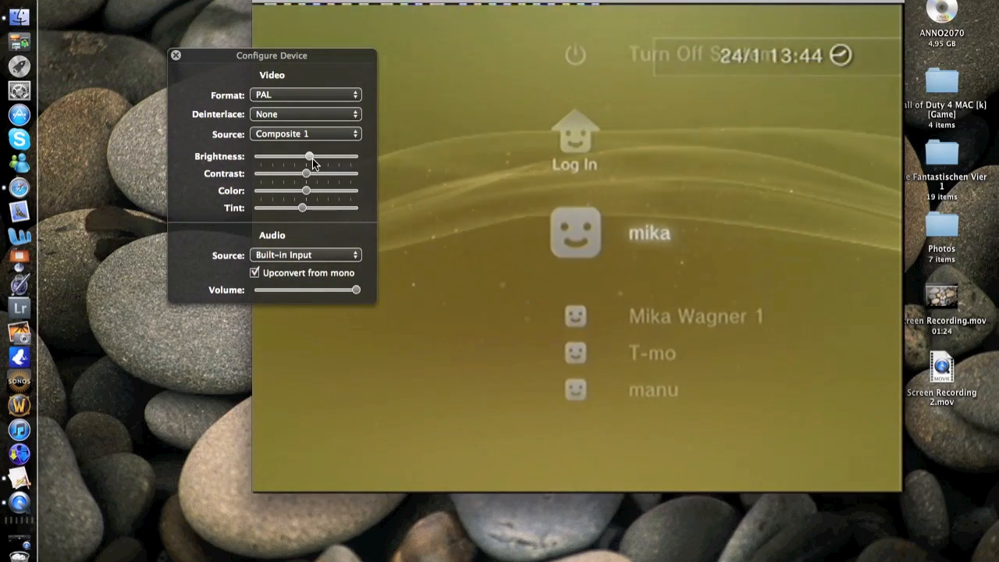
drag(310, 156, 306, 156)
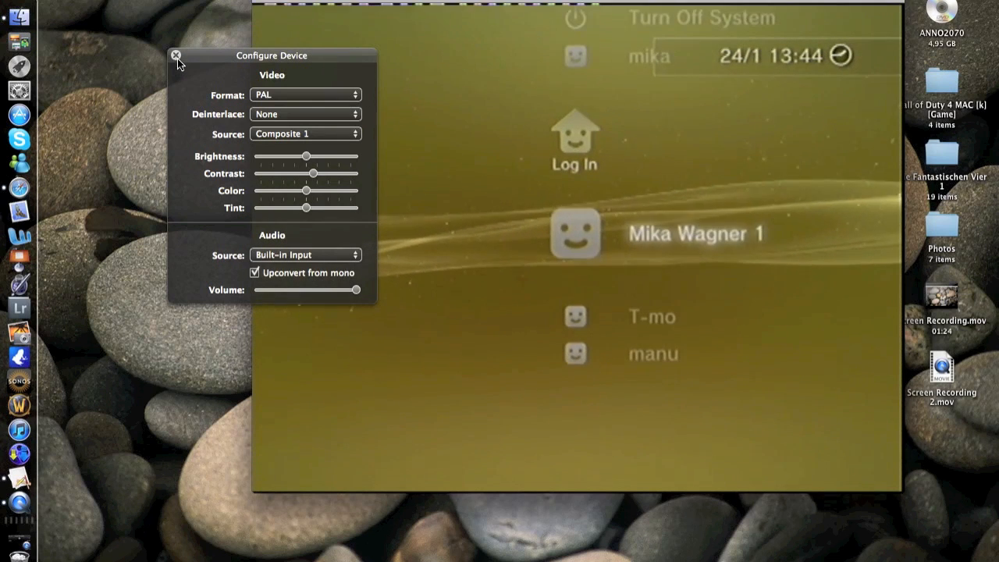
click(176, 55)
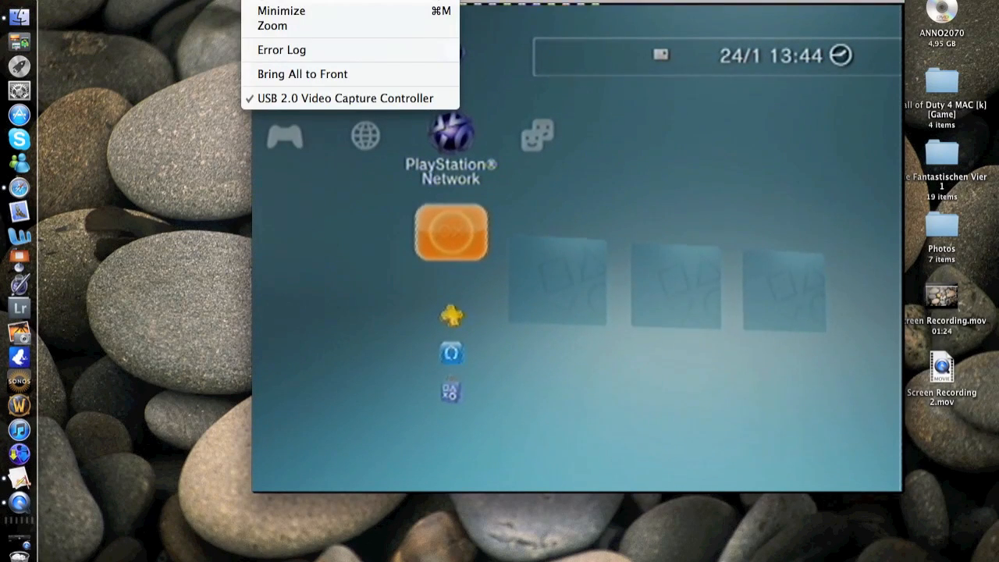
mouse_move(319, 14)
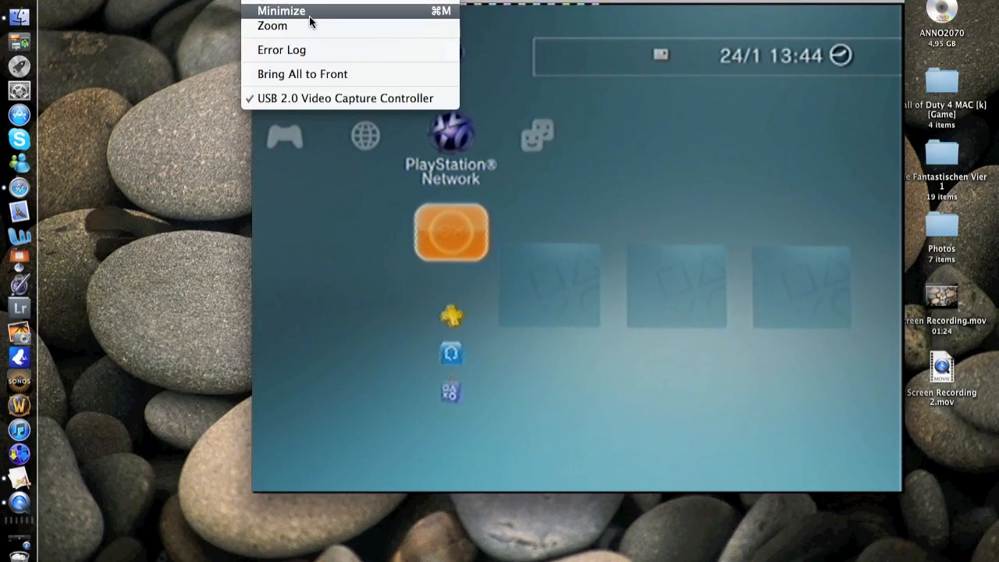
mouse_move(310, 22)
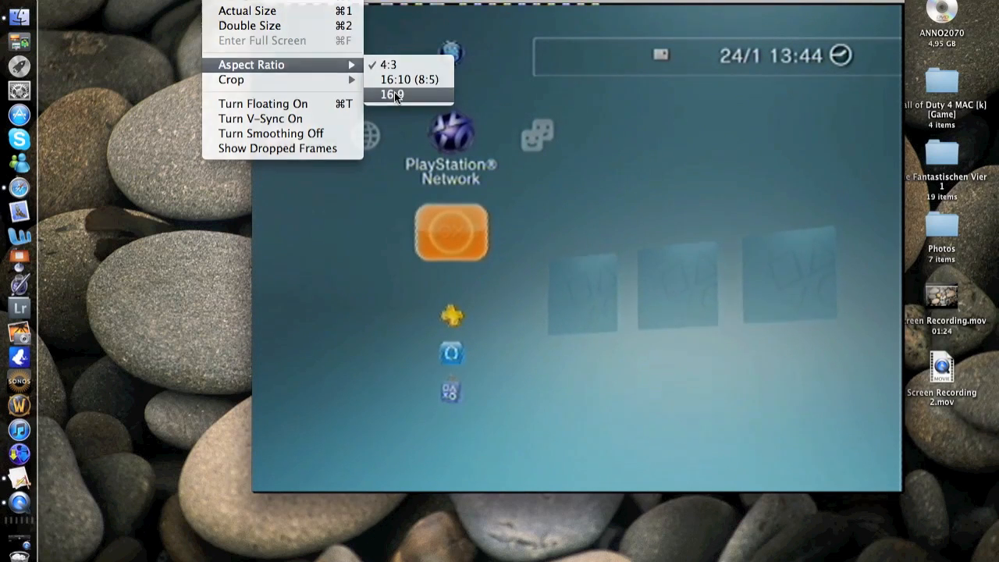
Switch the video to 16:9 aspect ratio and reopen the Aspect Ratio choices.
click(391, 94)
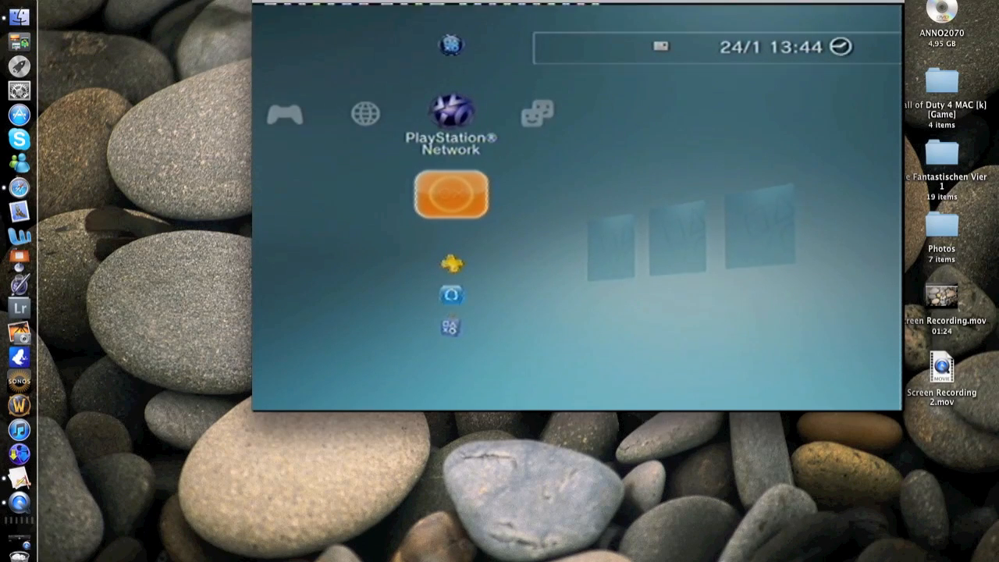
click(251, 65)
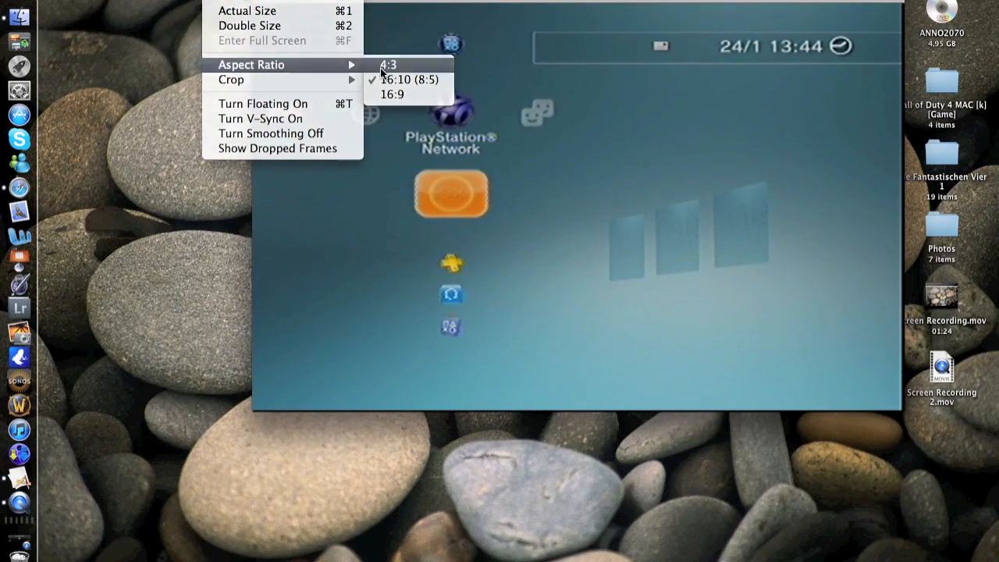